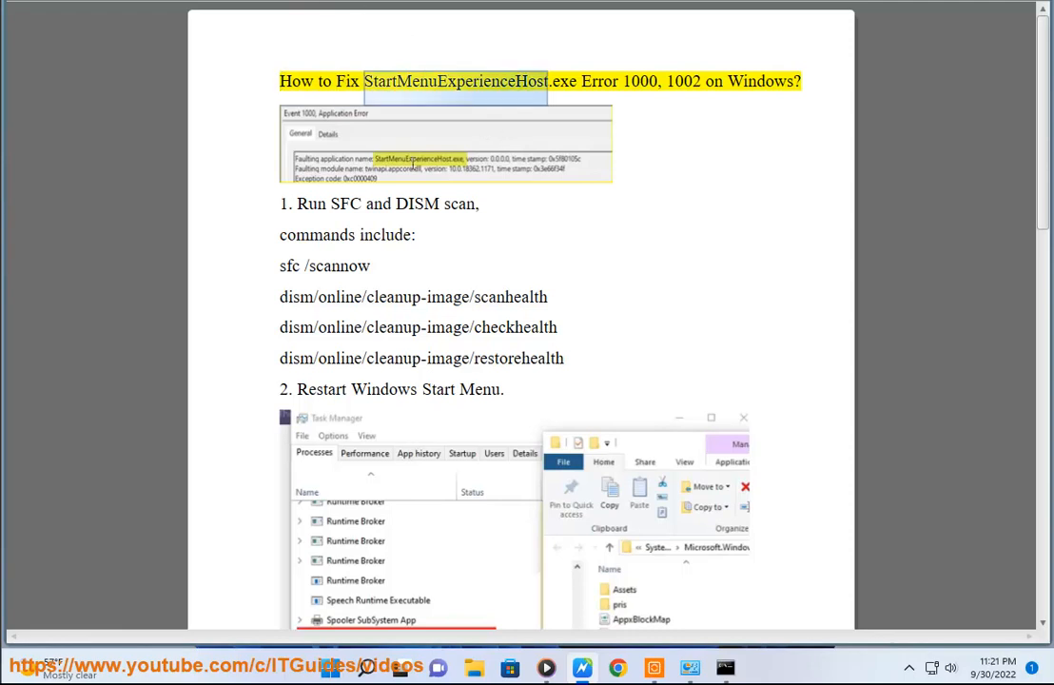
# - Select the StartMenuExperienceHost name in the guide's title
pyautogui.doubleClick(639, 80)
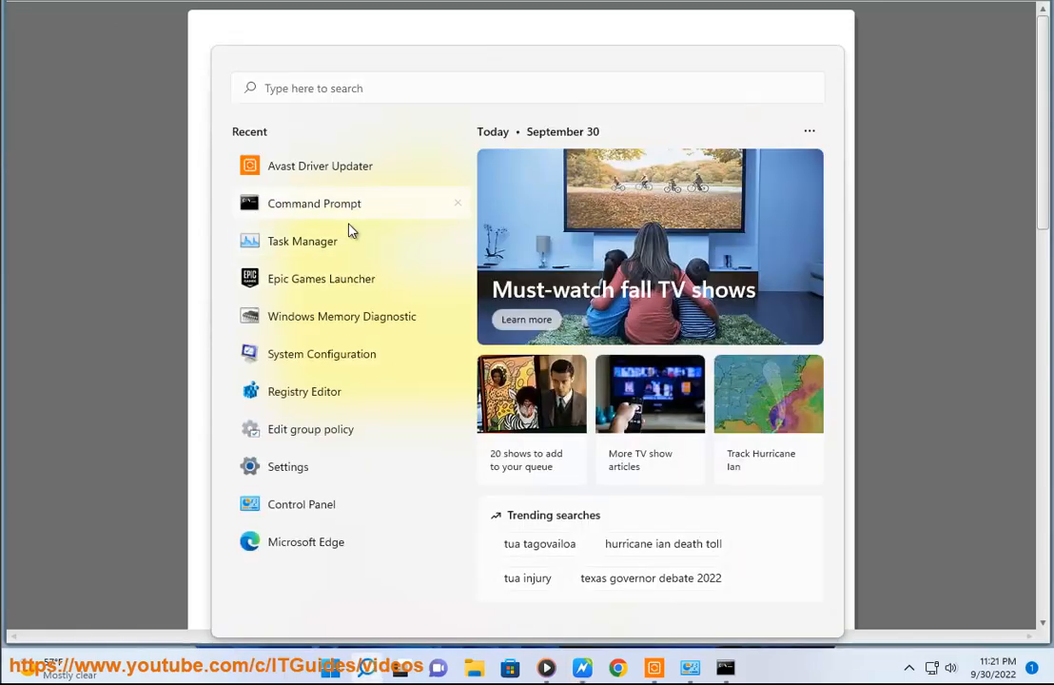
# - Start an administrator Command Prompt and enter the SFC /SCANNOW command
pyautogui.click(314, 202)
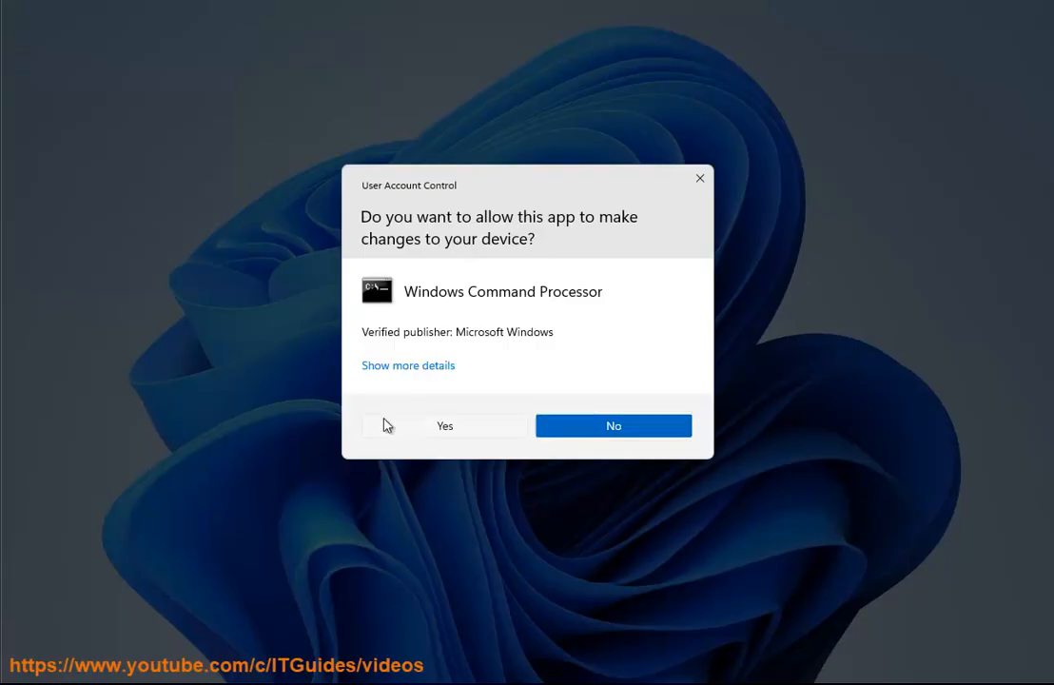
pyautogui.click(445, 426)
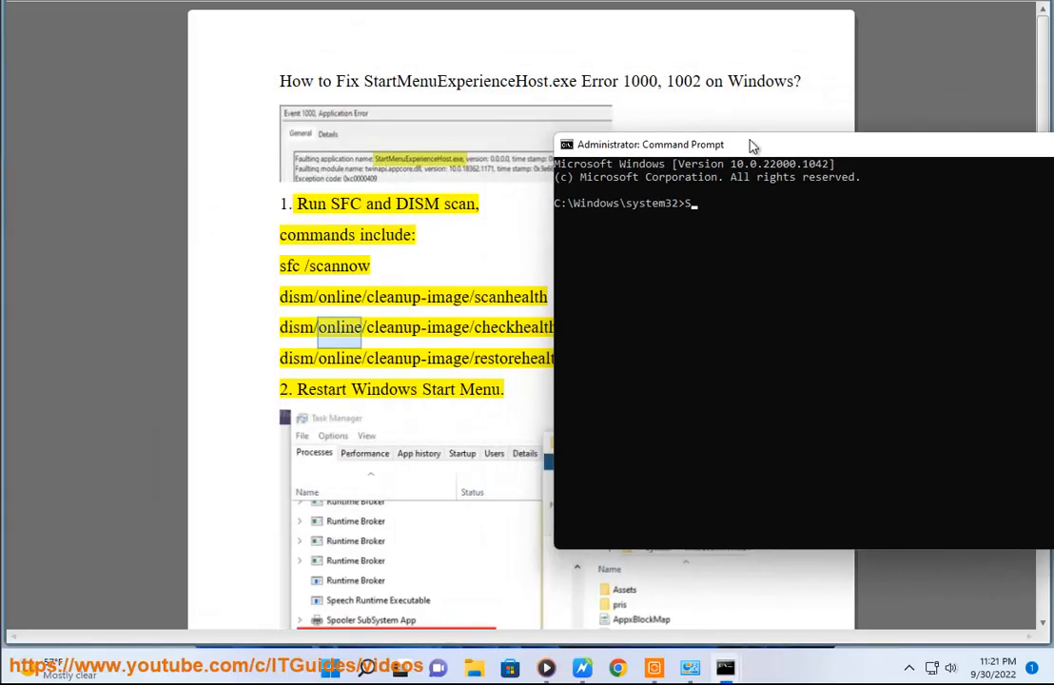
pyautogui.write('FC /SCAN')
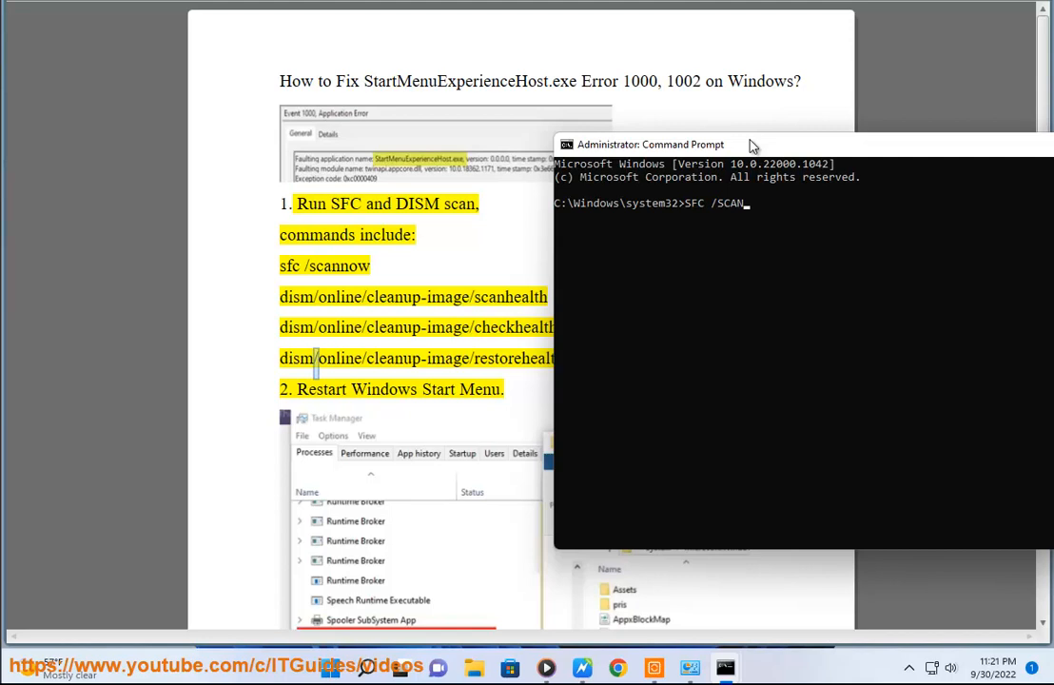
pyautogui.write('NOW')
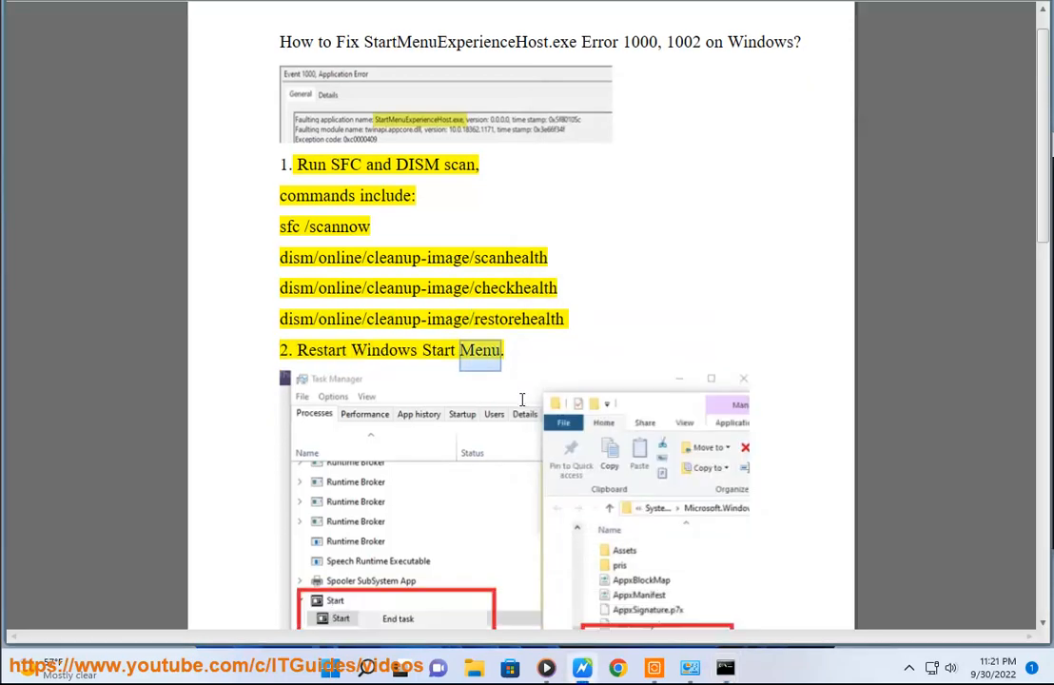
# - Launch Task Manager from the search results
pyautogui.scroll(-3)
pyautogui.write('TAS')
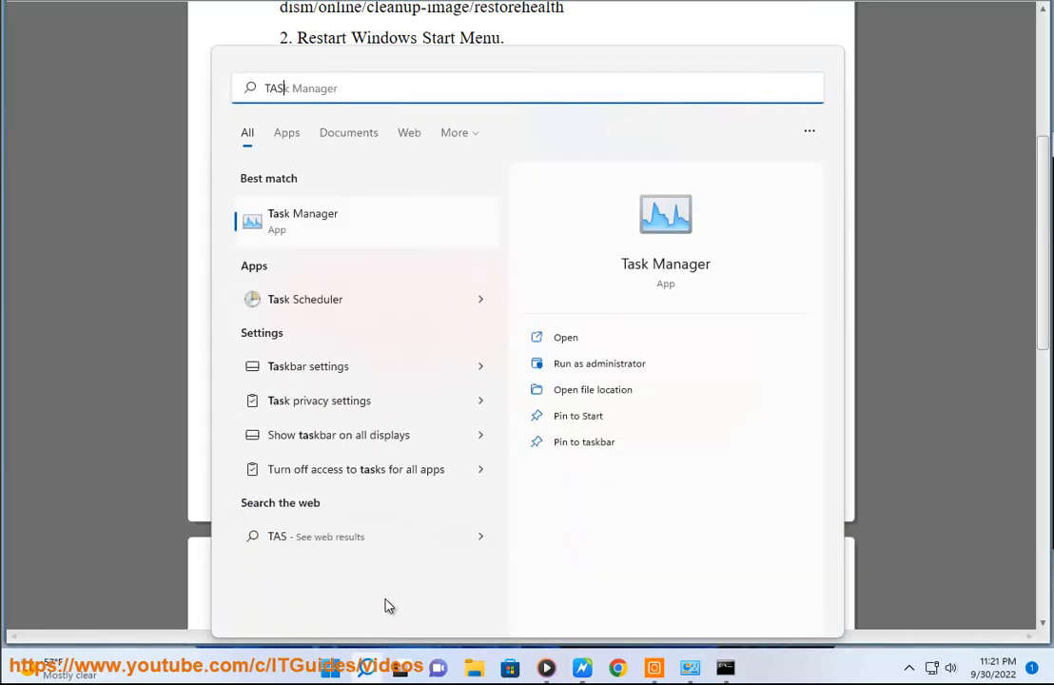
pyautogui.click(565, 336)
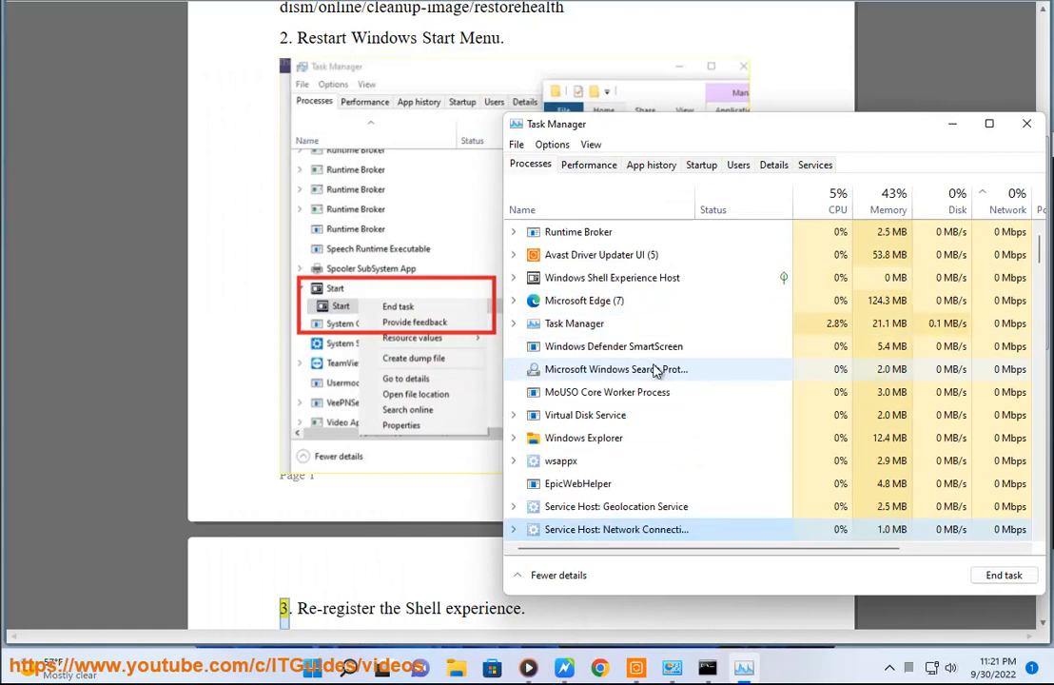
# - Locate the Start process, expand it and bring up its end-task actions
pyautogui.scroll(-3)
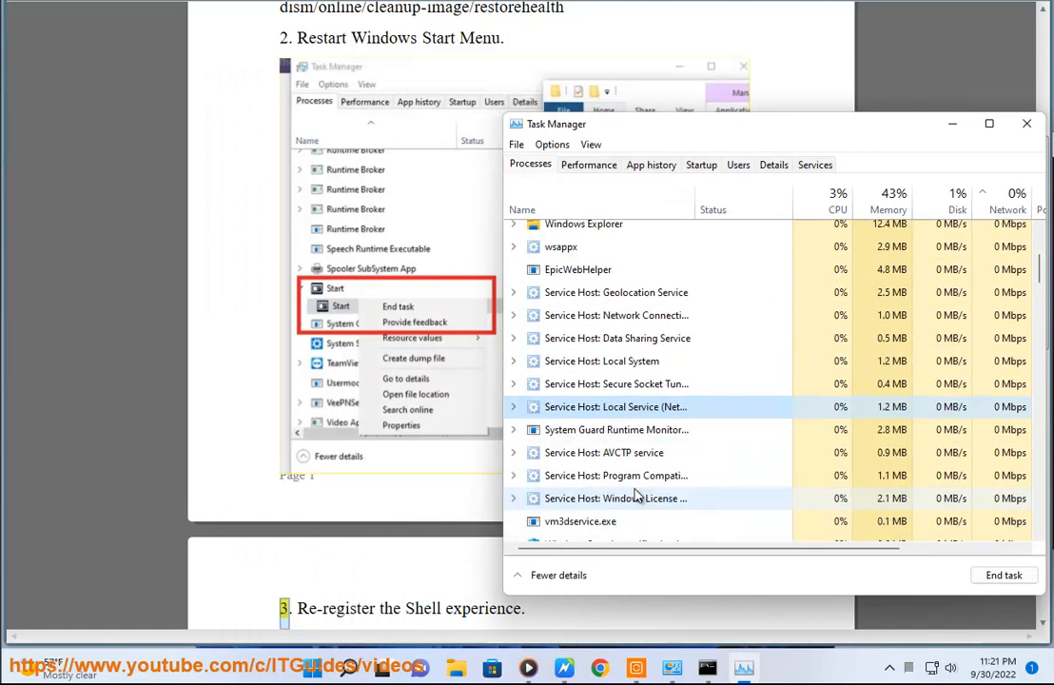
pyautogui.scroll(-3)
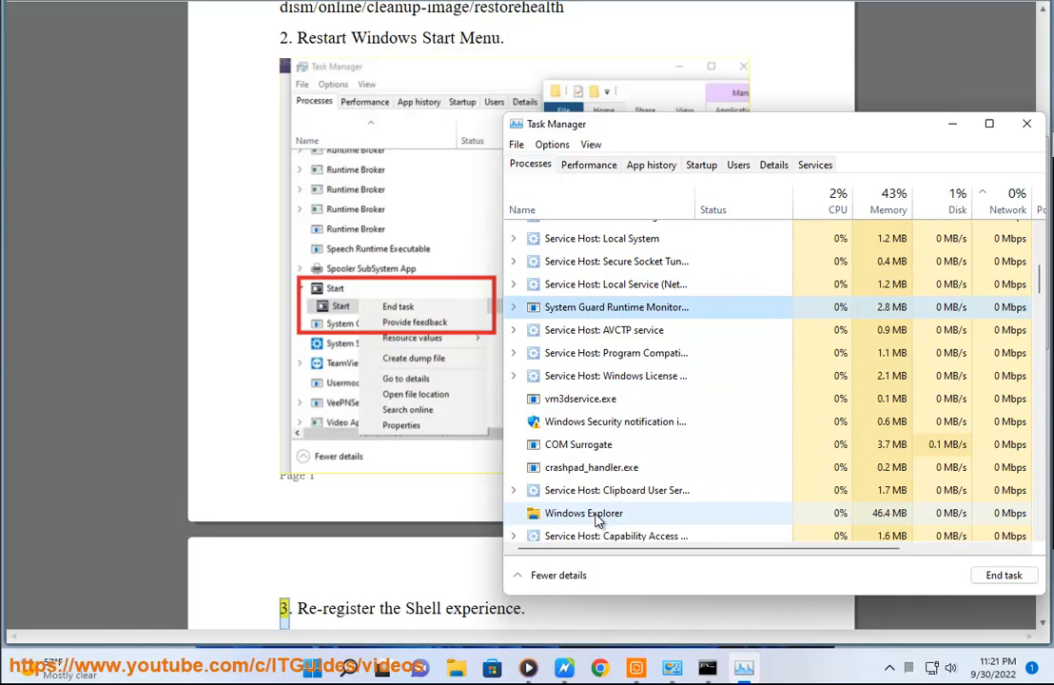
pyautogui.scroll(-3)
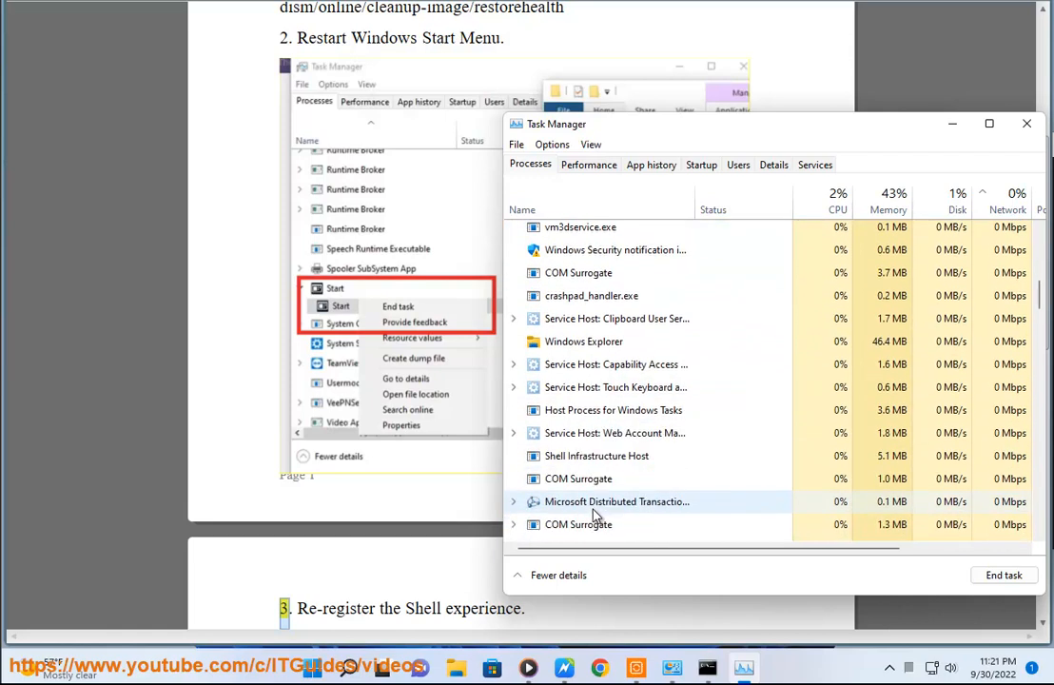
pyautogui.scroll(3)
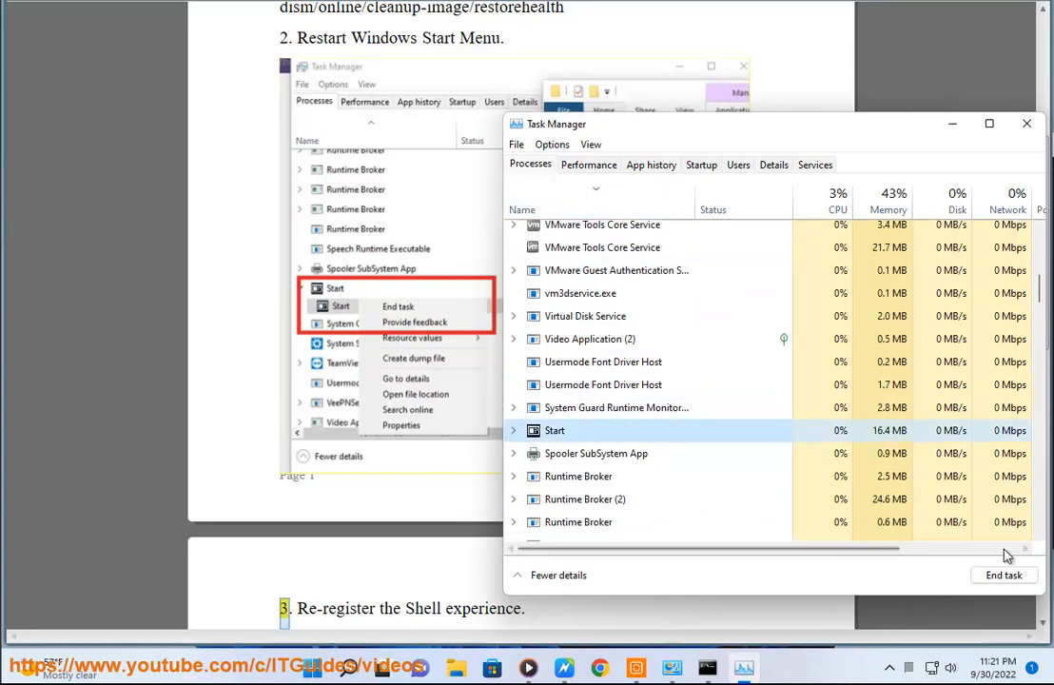
pyautogui.click(514, 430)
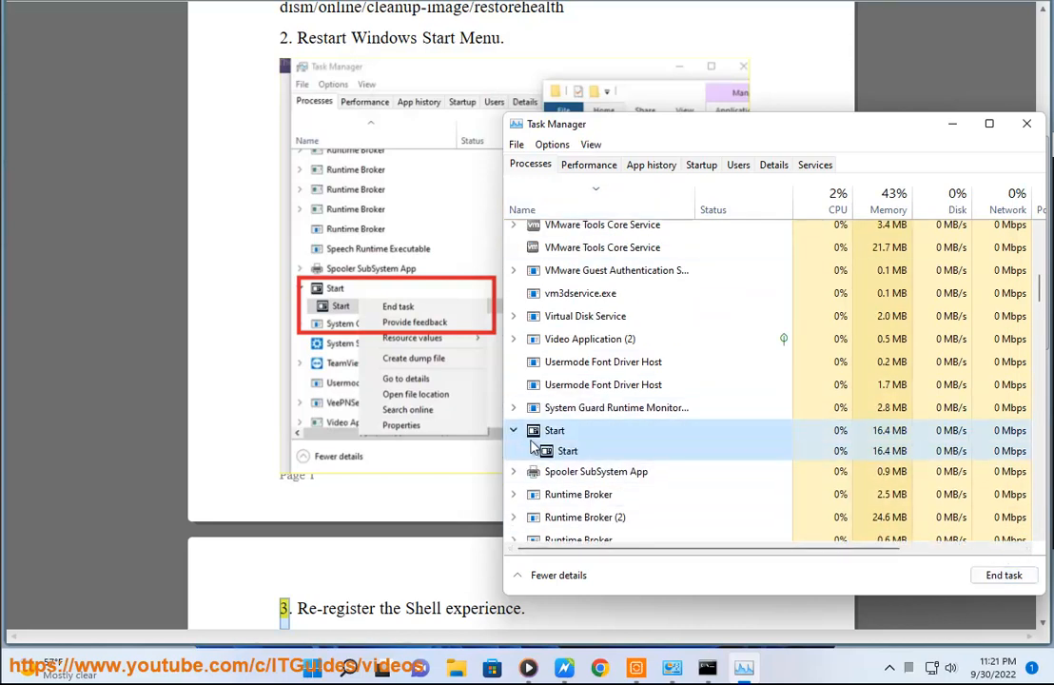
pyautogui.rightClick(567, 449)
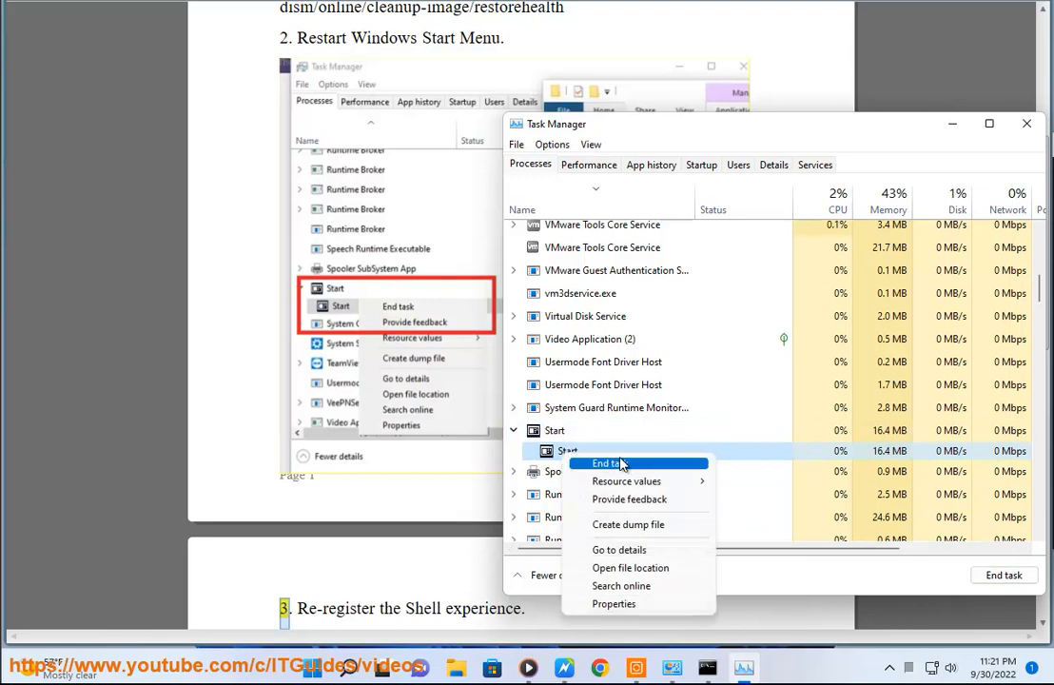
pyautogui.moveTo(472, 375)
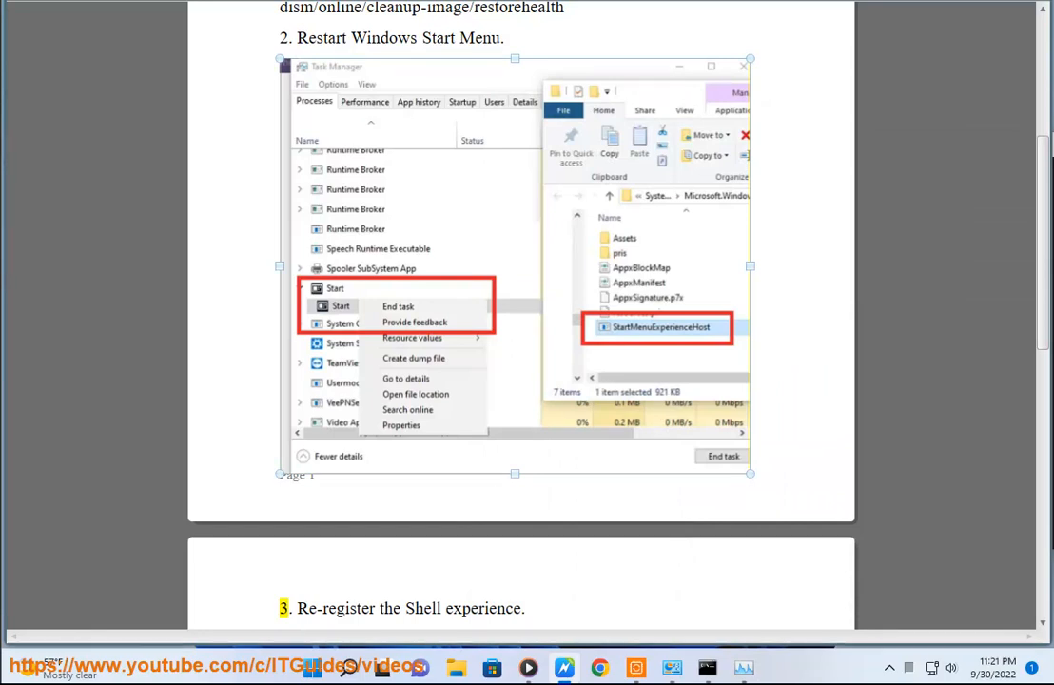
# - Start an administrator PowerShell session and begin the Get-AppxPackage command
pyautogui.scroll(-3)
pyautogui.write('PO')
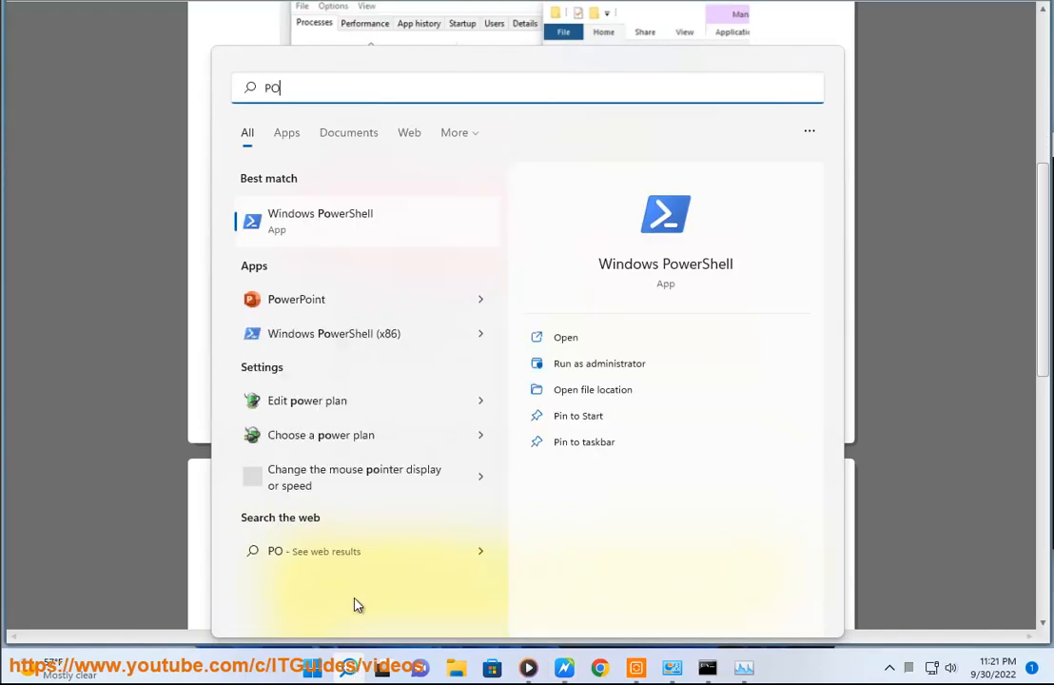
pyautogui.click(598, 364)
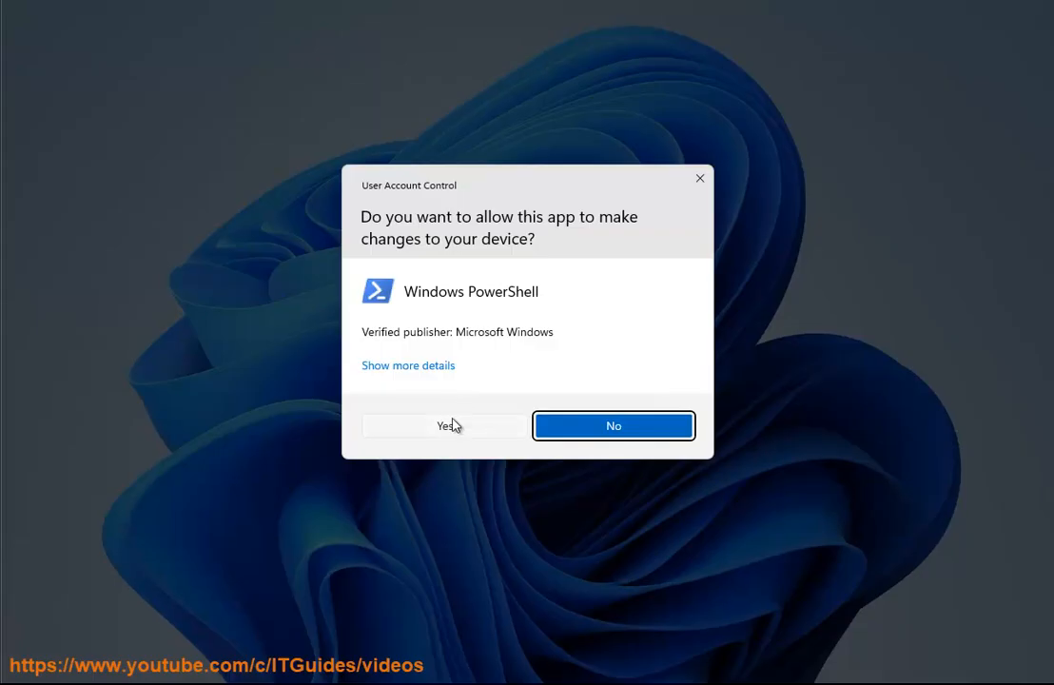
pyautogui.click(441, 426)
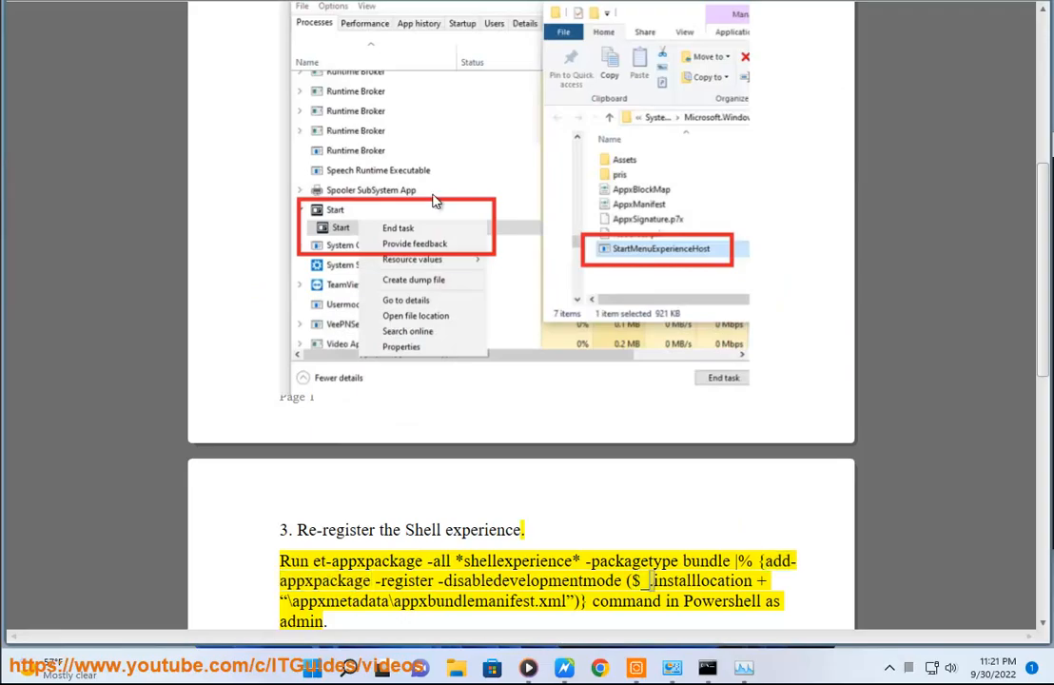
pyautogui.click(764, 666)
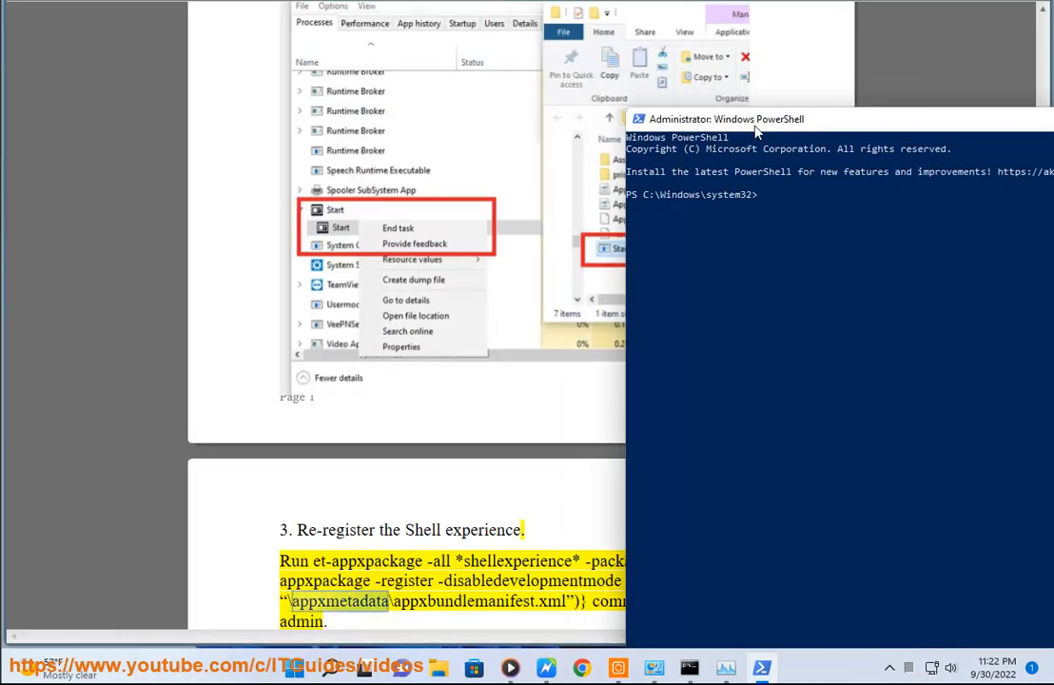
pyautogui.write('GET')
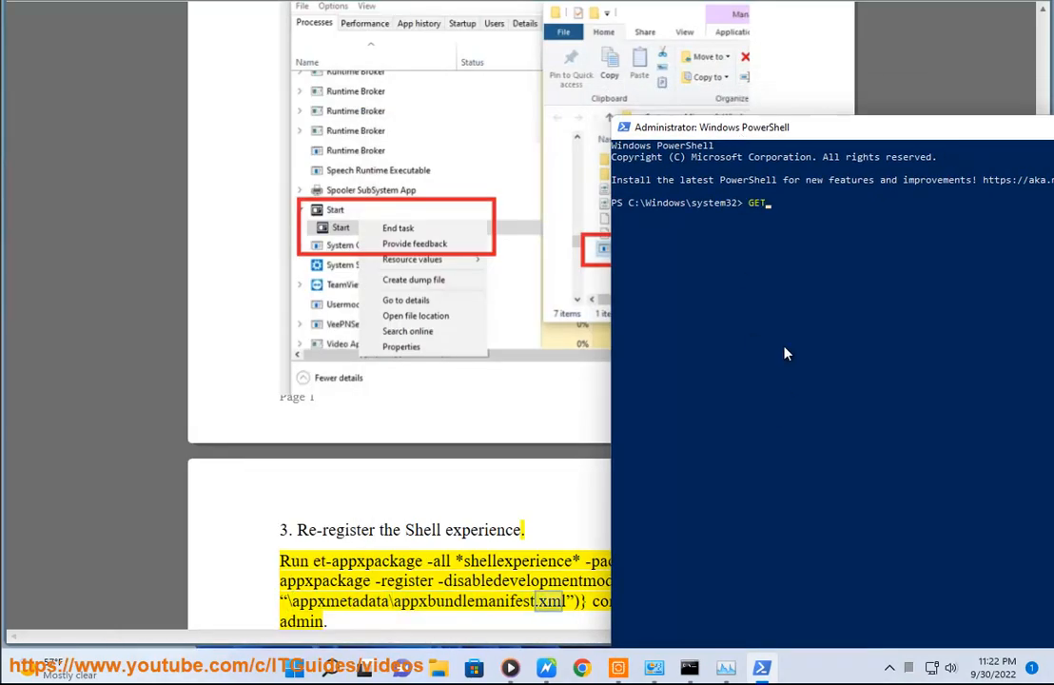
pyautogui.scroll(-3)
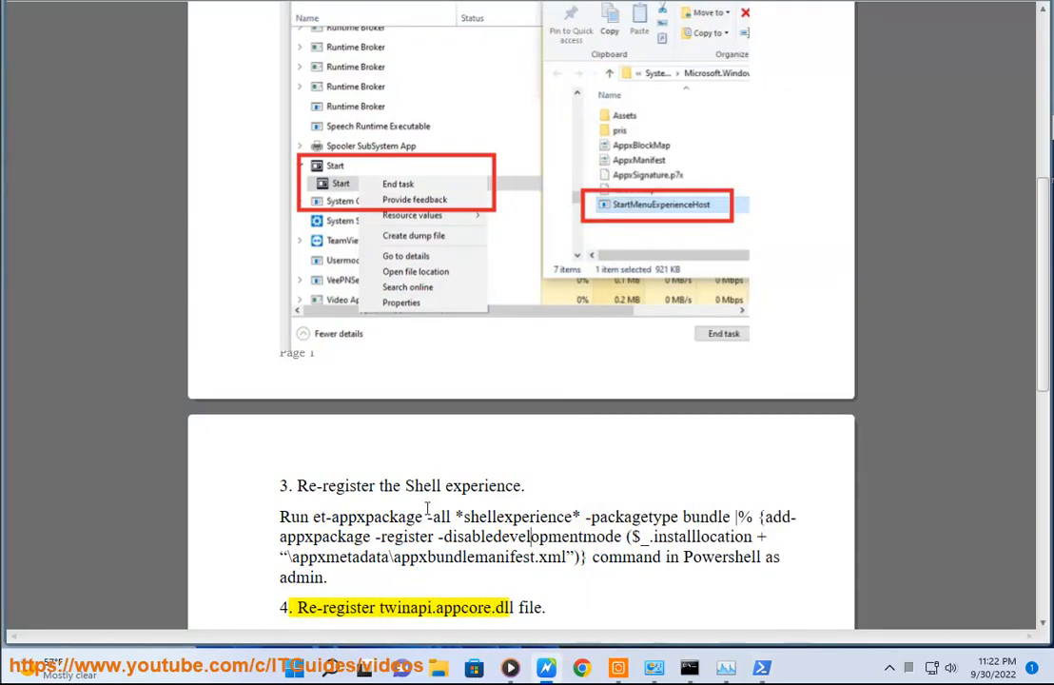
# - Enter the regsvr32 command in the admin Command Prompt and move the guide to step 5
pyautogui.scroll(-3)
pyautogui.write('REG')
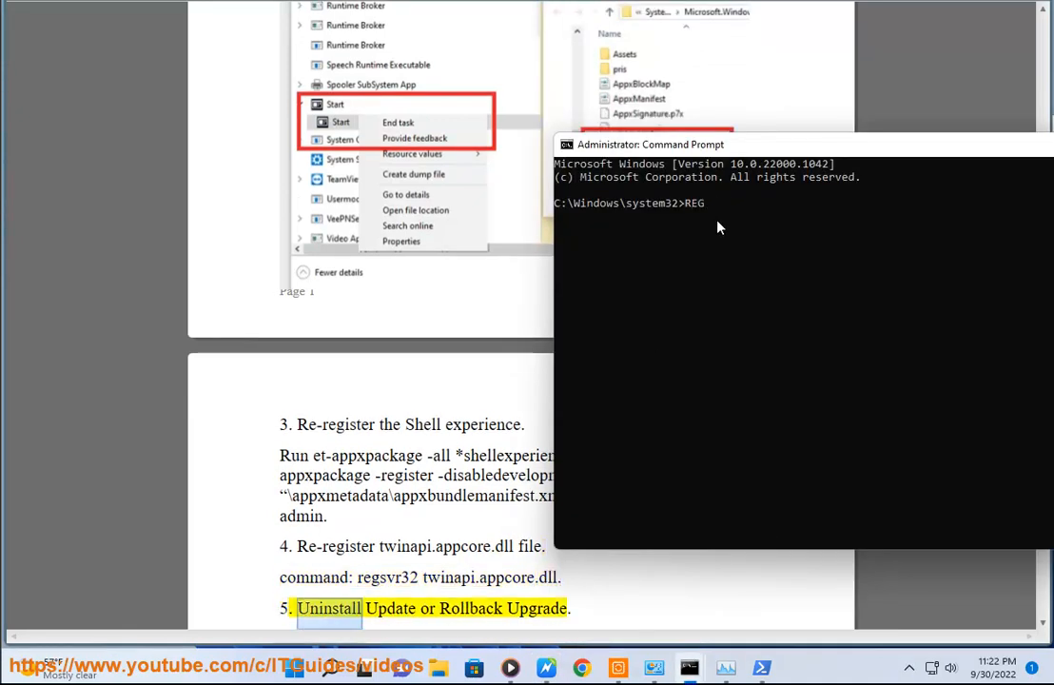
pyautogui.write('SVR.')
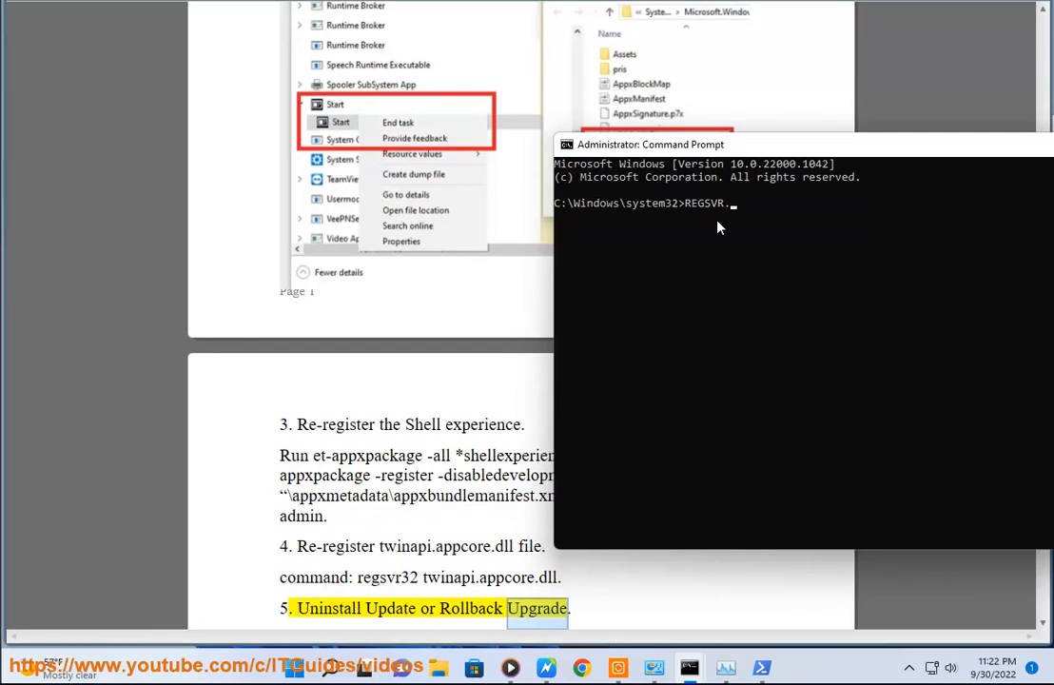
pyautogui.scroll(-3)
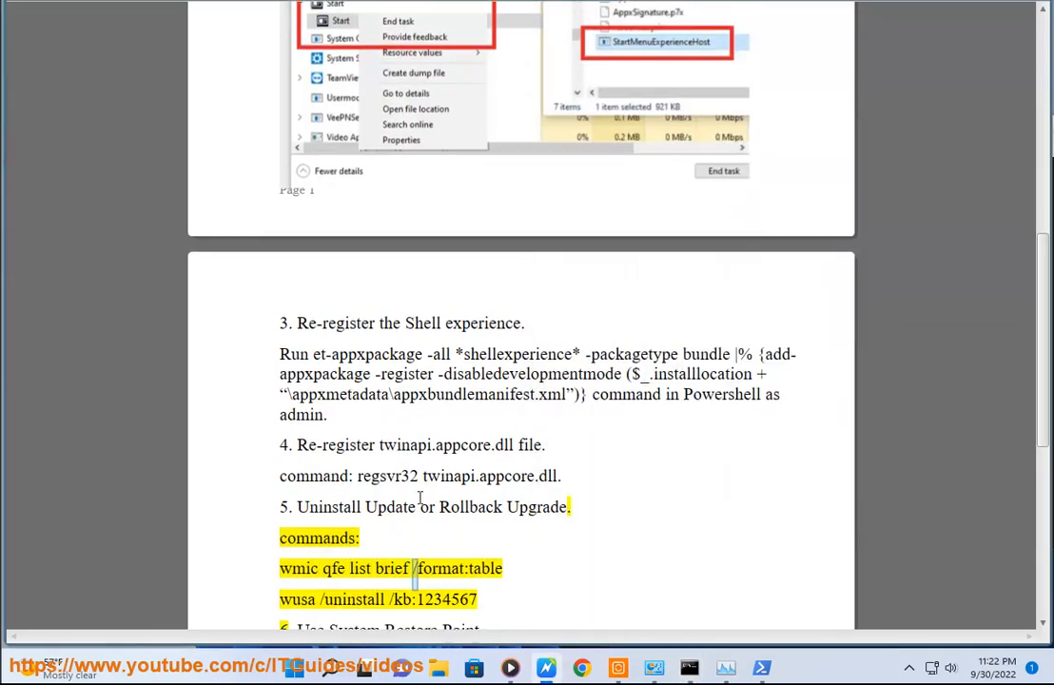
# - Run wmic qfe list brief /format:table in Command Prompt to list installed updates
pyautogui.scroll(-3)
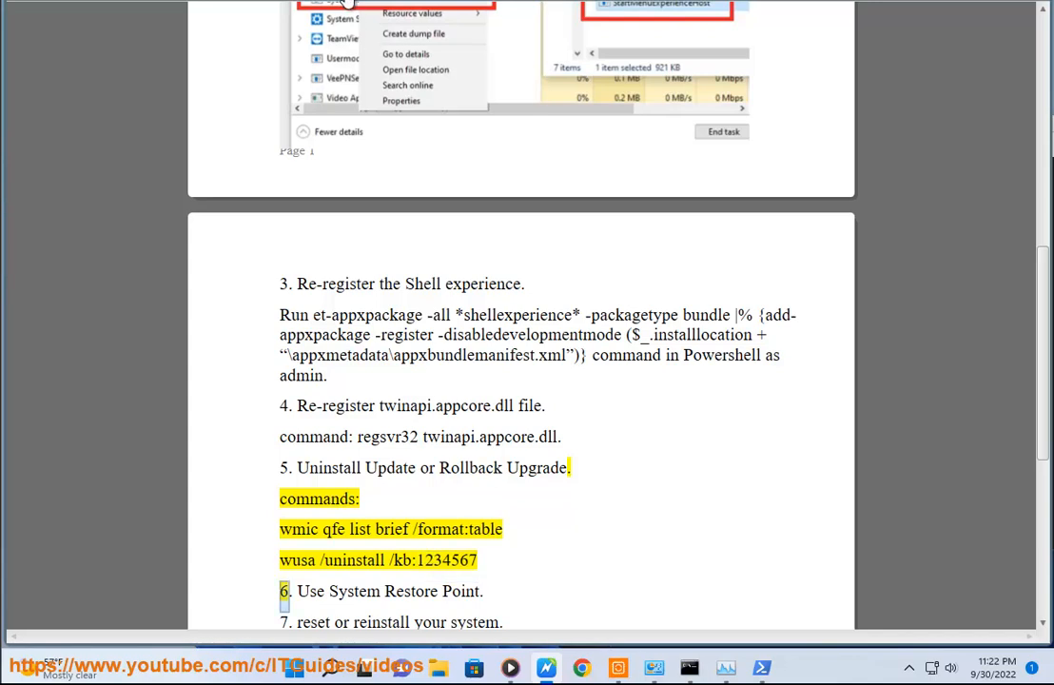
pyautogui.doubleClick(390, 529)
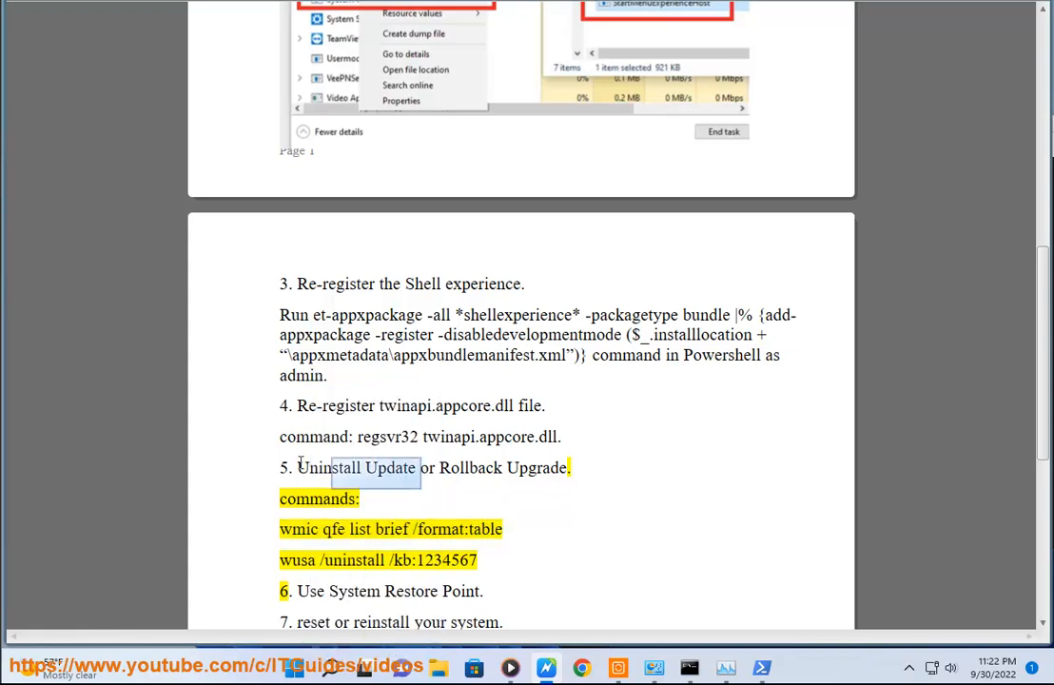
pyautogui.click(689, 666)
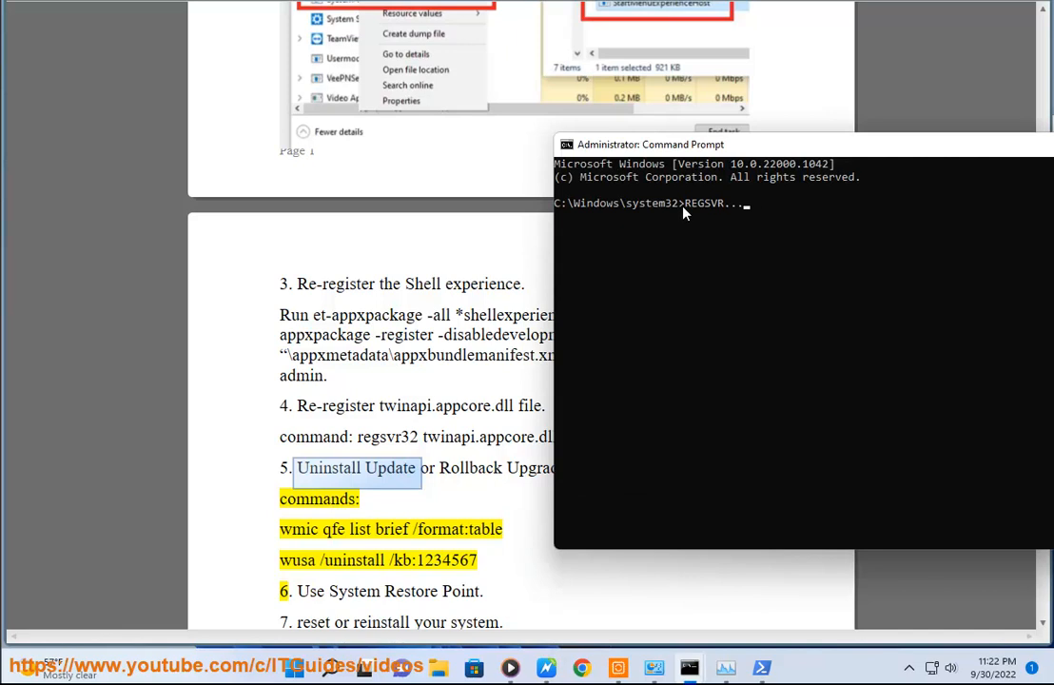
pyautogui.write('wmic qfe list brief /format:table')
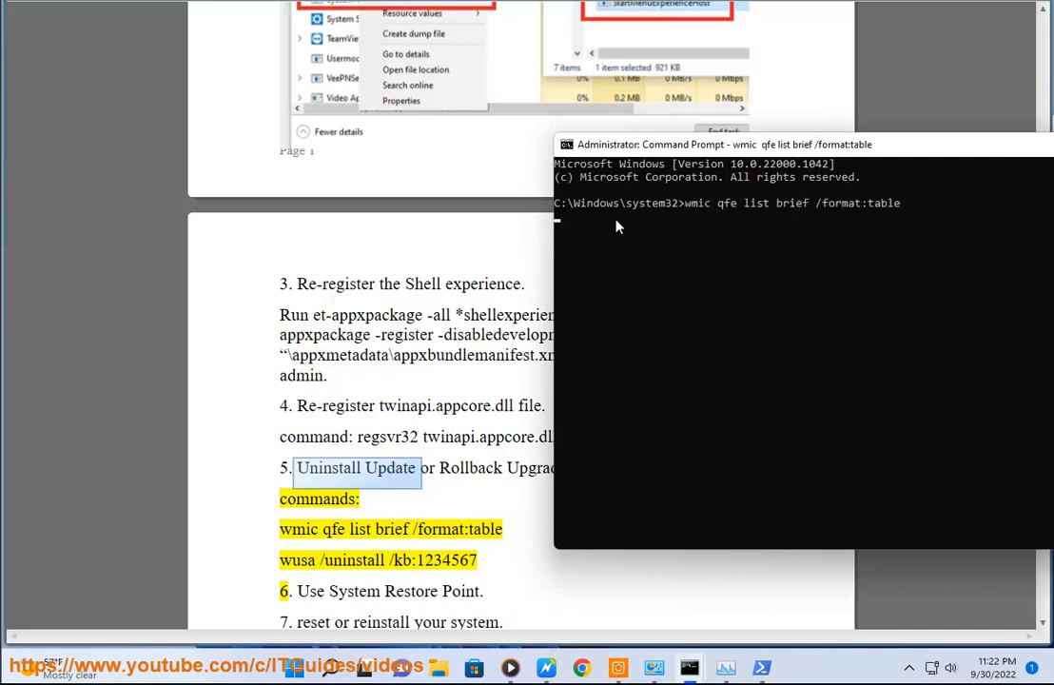
pyautogui.press('Return')
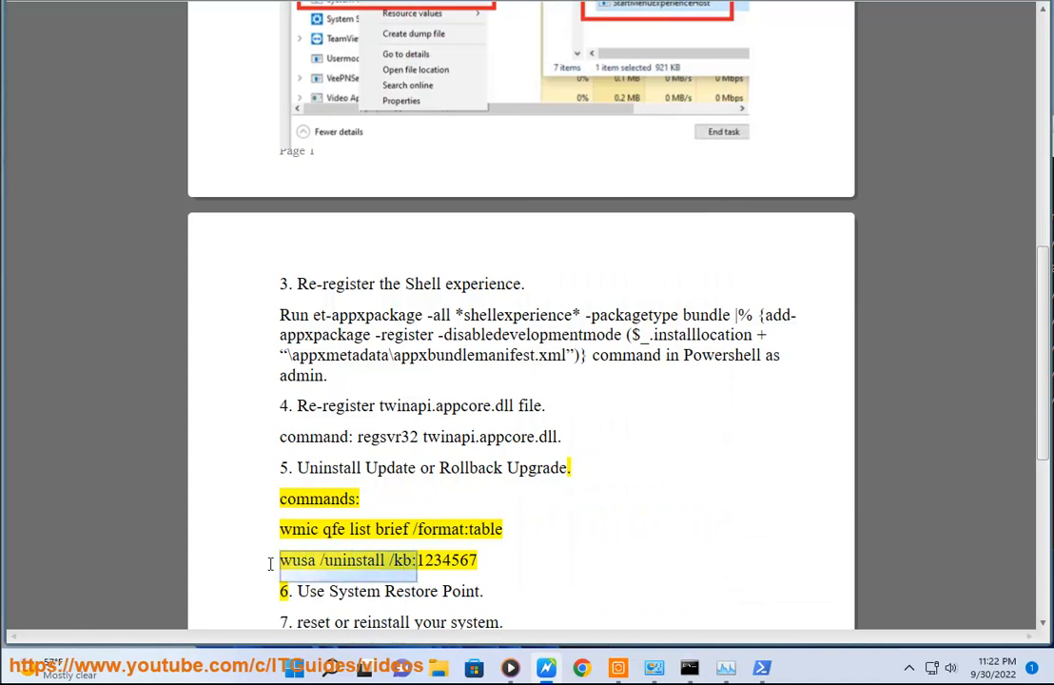
# - Begin the Get-App command in PowerShell, then launch Control Panel from the Start menu
pyautogui.click(689, 665)
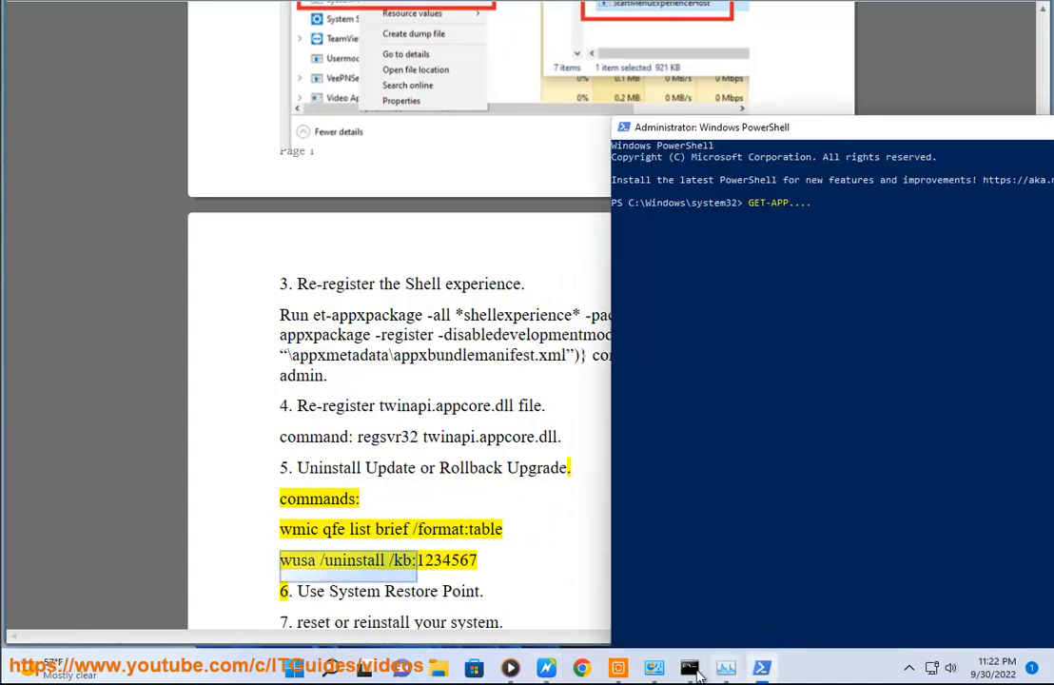
pyautogui.click(688, 666)
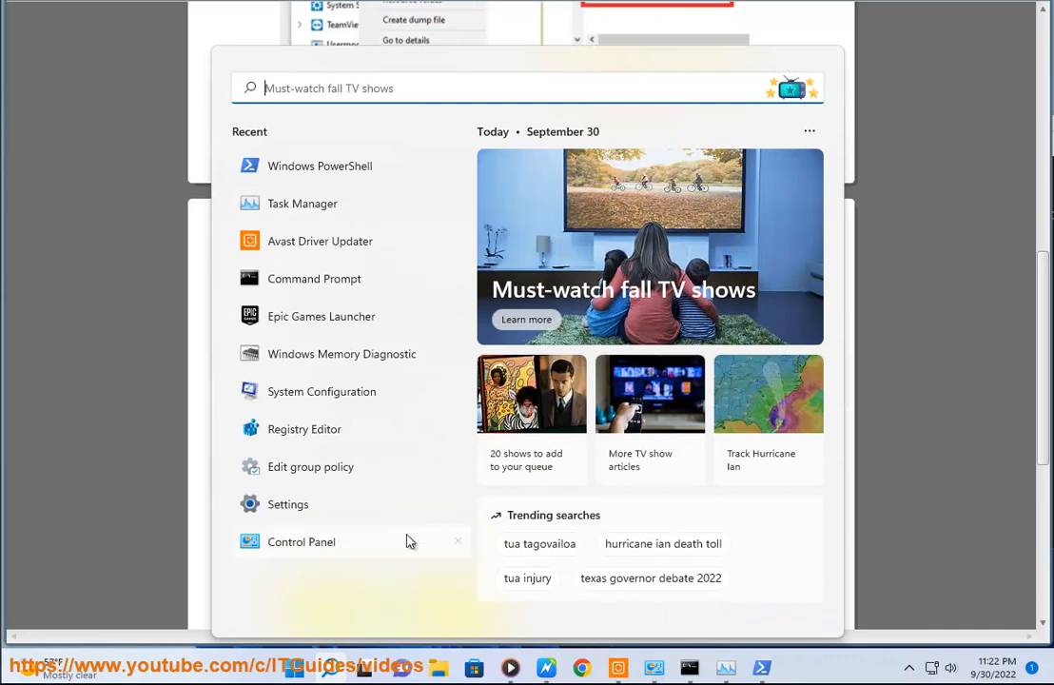
pyautogui.click(301, 540)
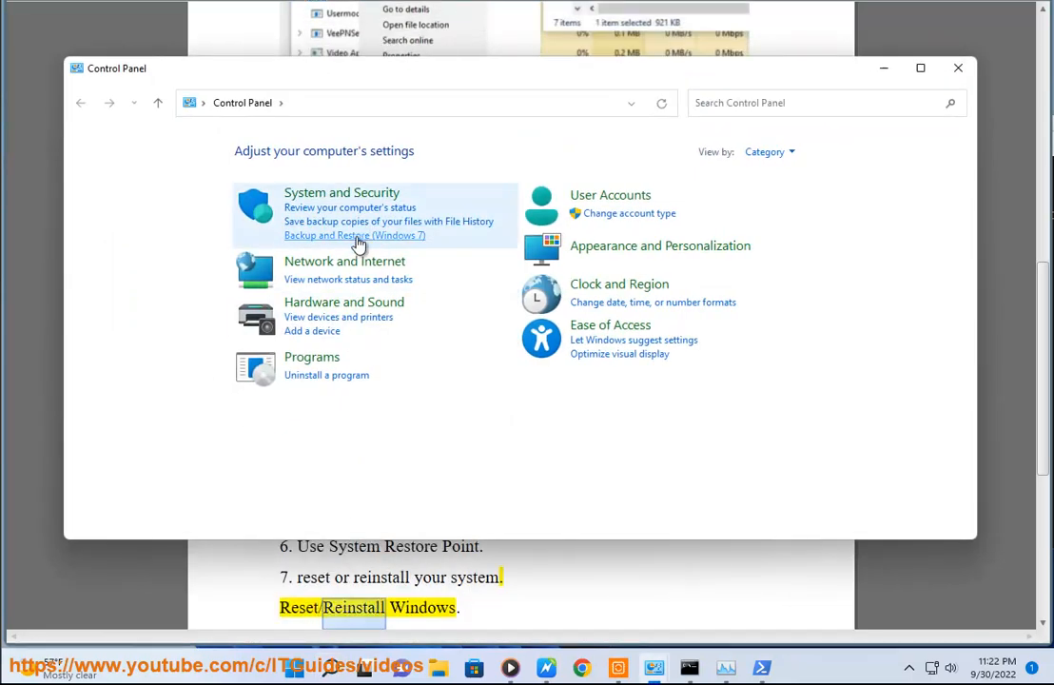